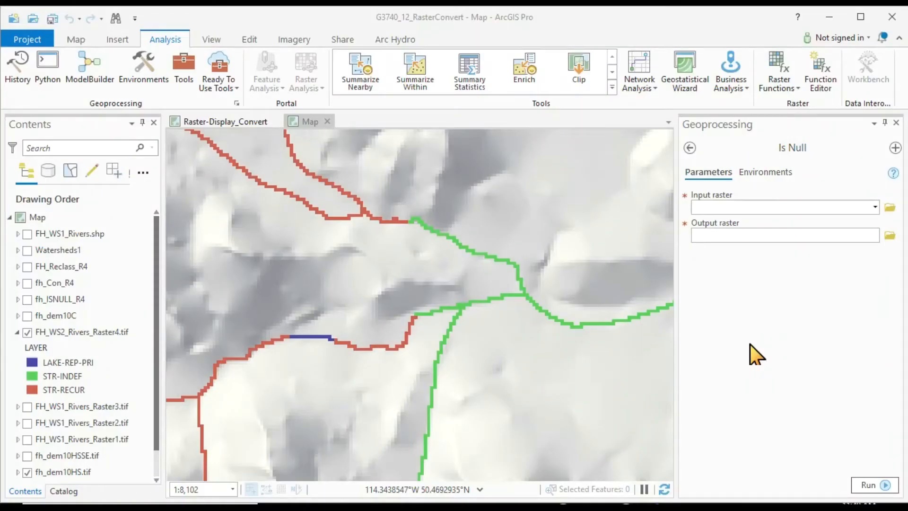
mouse_move(571, 350)
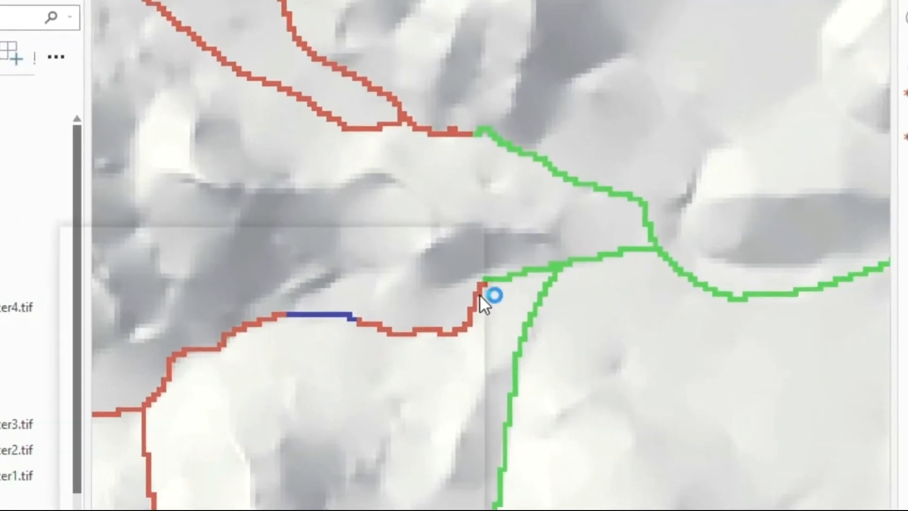
Step: Read red and green stream cell values (green is 2, STR-INDEF) and confirm an empty cell is NoData
left_click(493, 295)
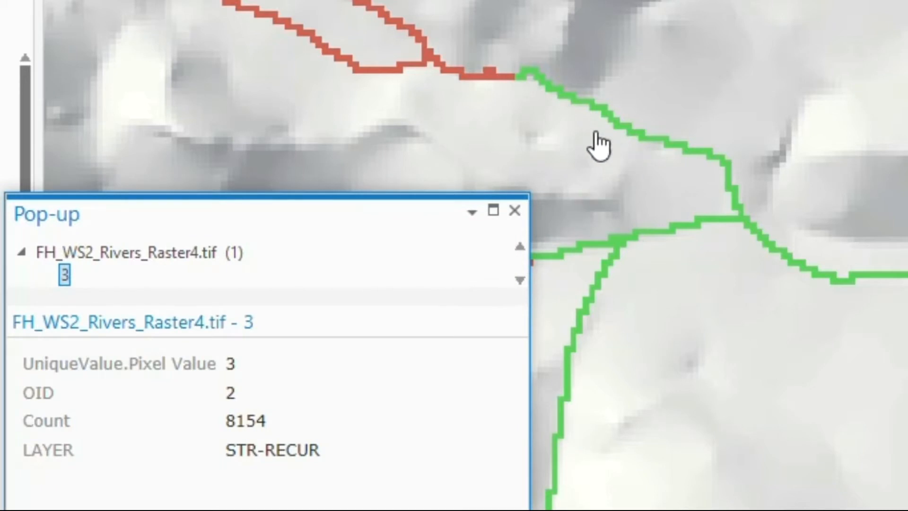
left_click(629, 145)
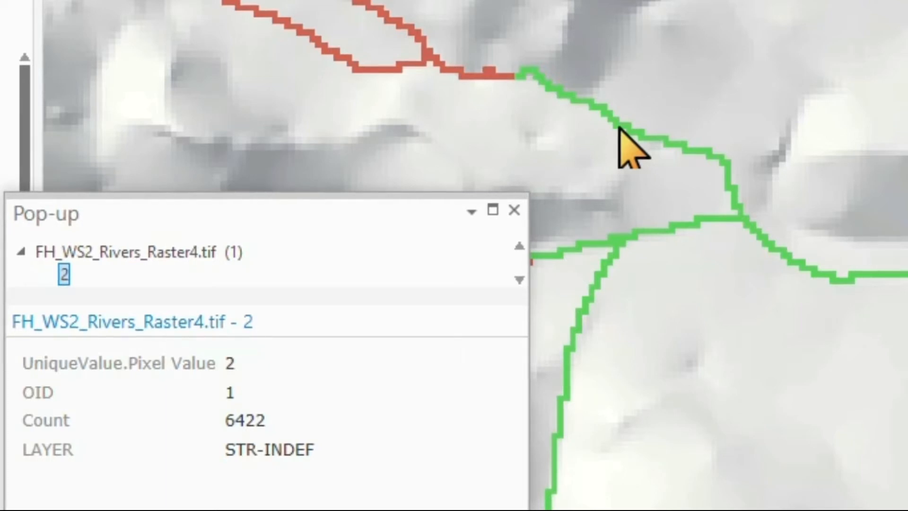
left_click(715, 59)
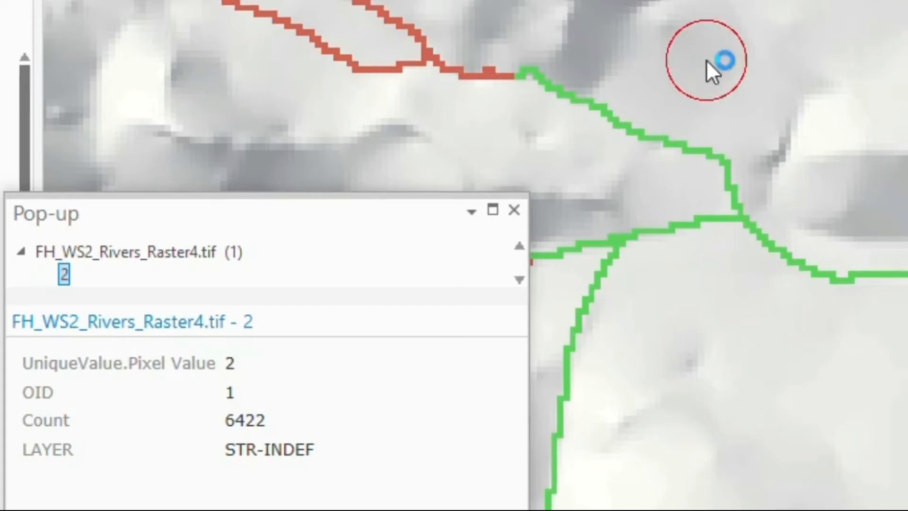
left_click(718, 60)
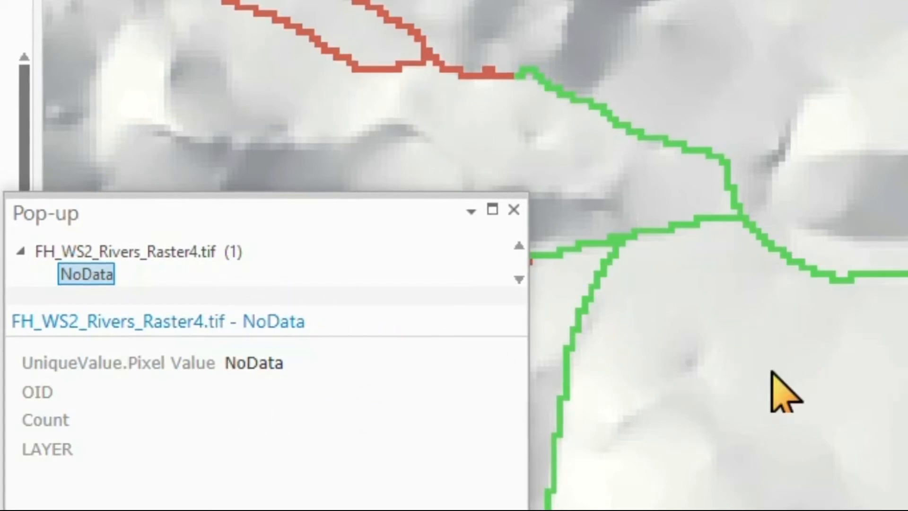
mouse_move(776, 387)
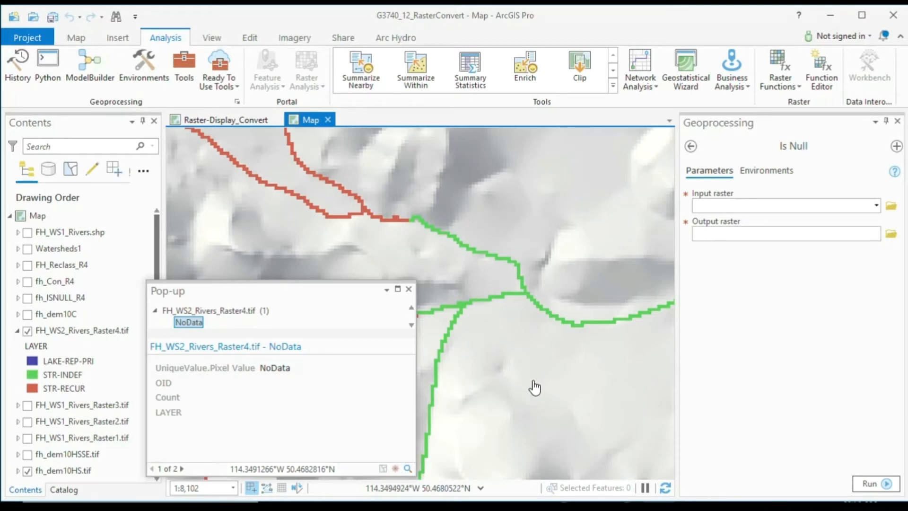
mouse_move(496, 398)
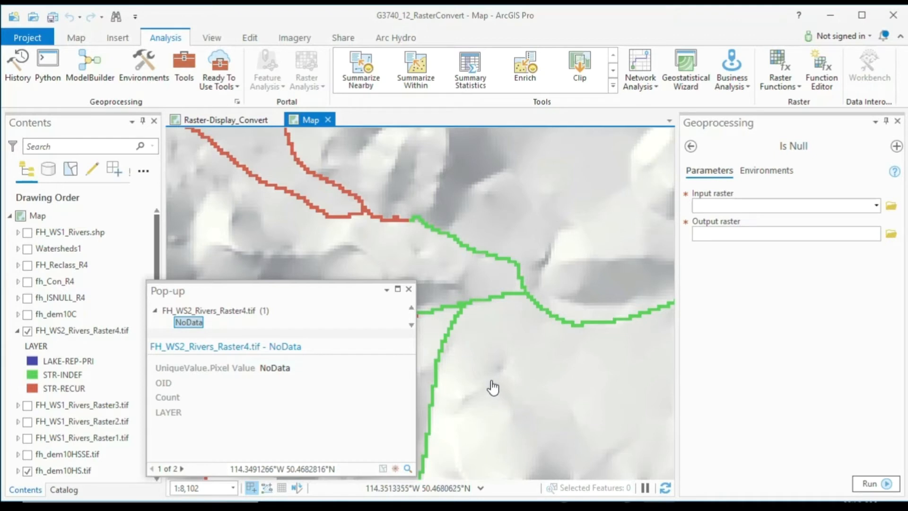
Step: Set FH_WS2_Rivers_Raster4.tif's NoData colour to pale yellow in its symbology settings
left_click(408, 289)
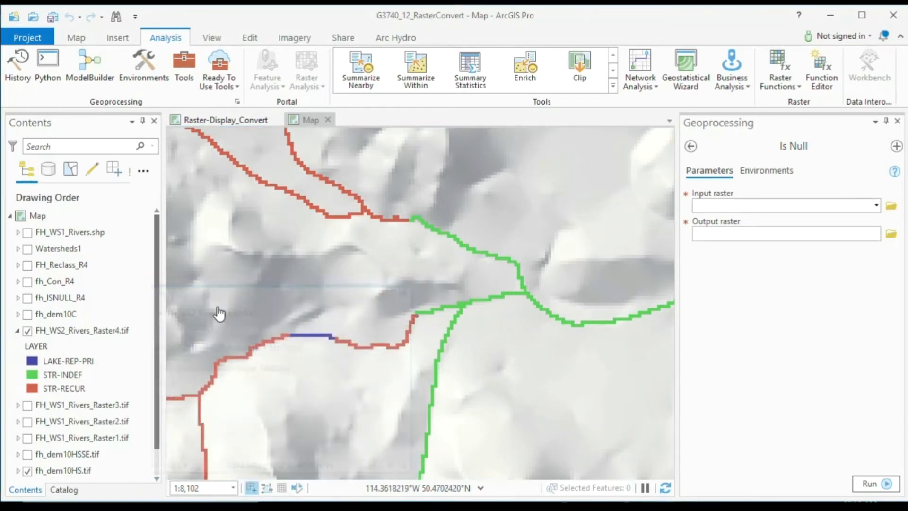
left_click(81, 330)
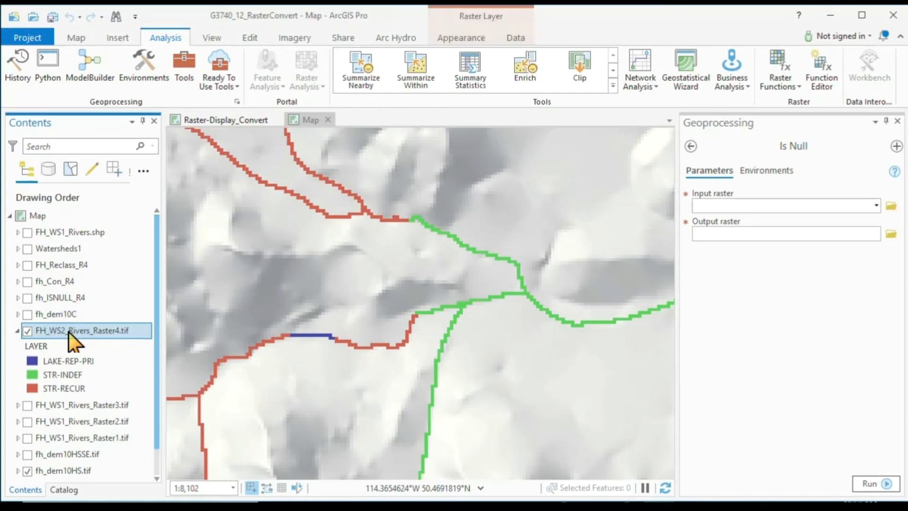
right_click(81, 331)
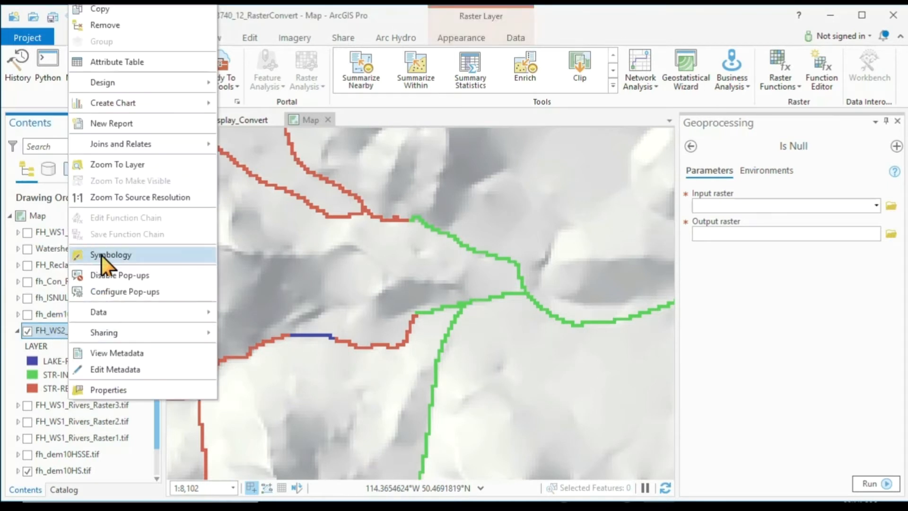
left_click(110, 255)
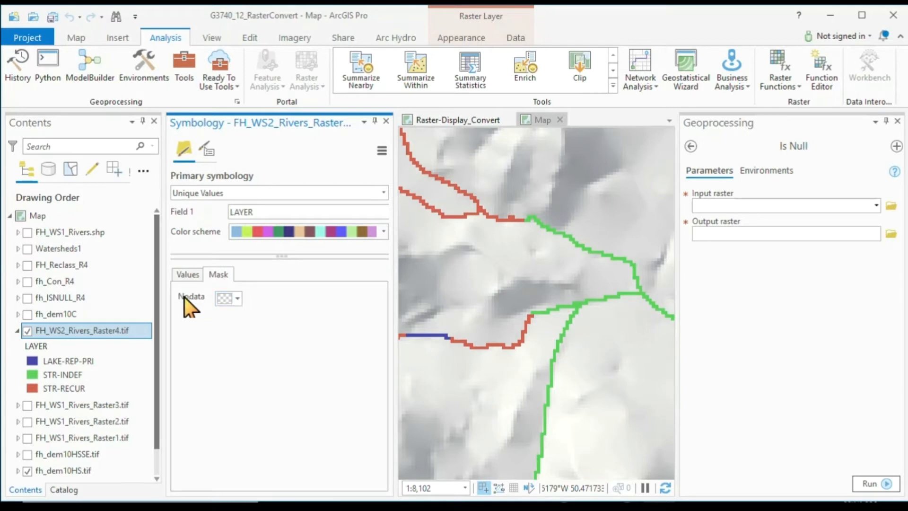
left_click(238, 299)
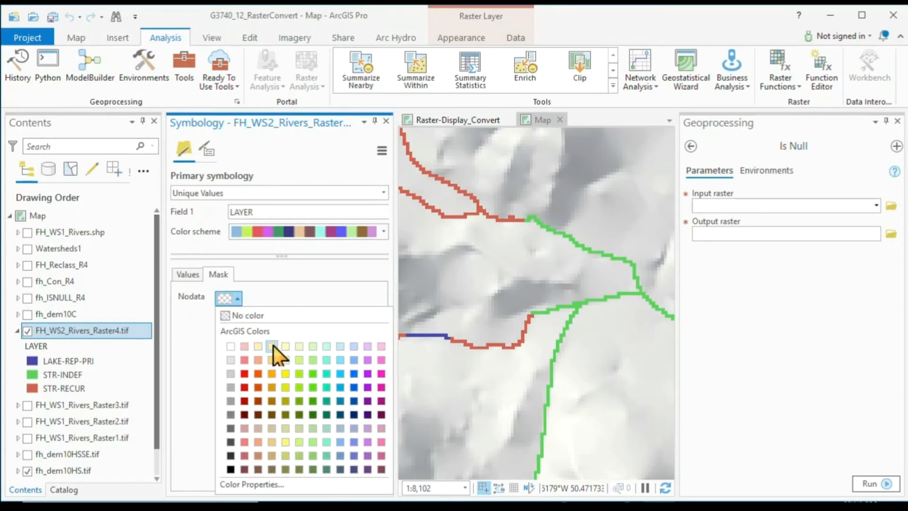
left_click(284, 346)
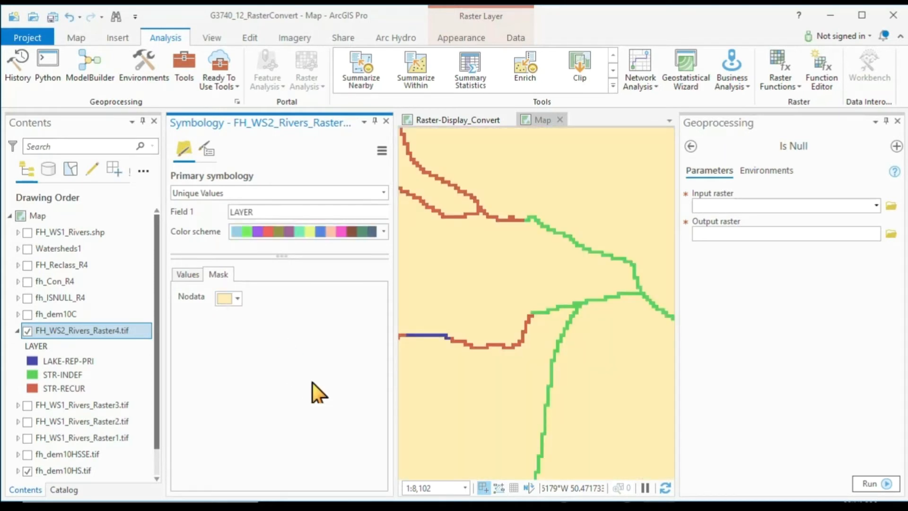
left_click(386, 122)
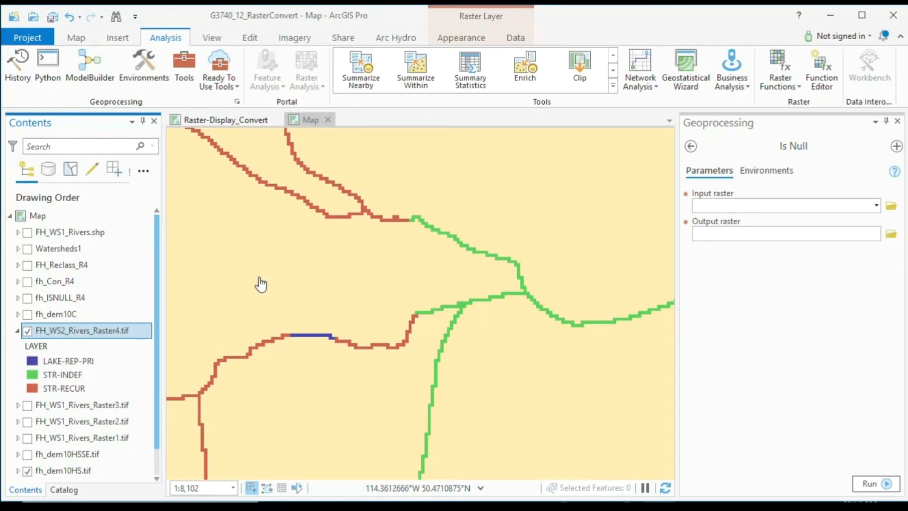
left_click(64, 387)
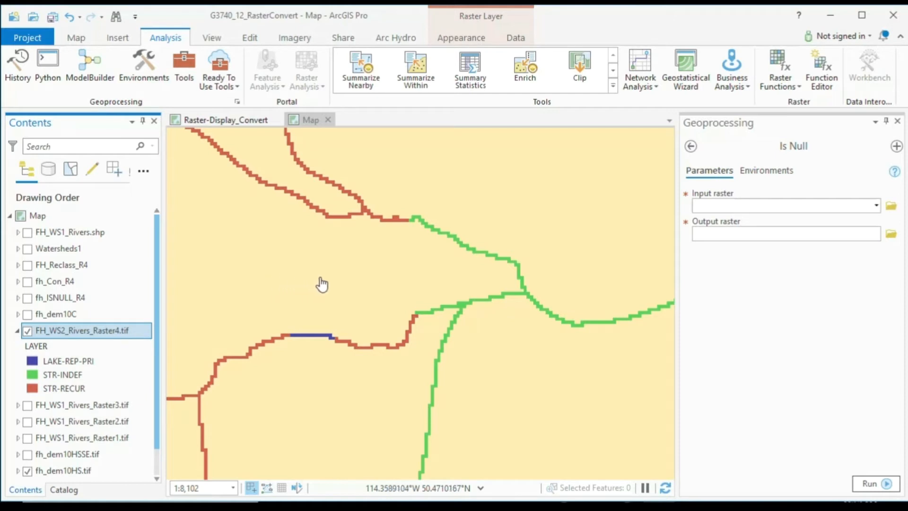
mouse_move(318, 288)
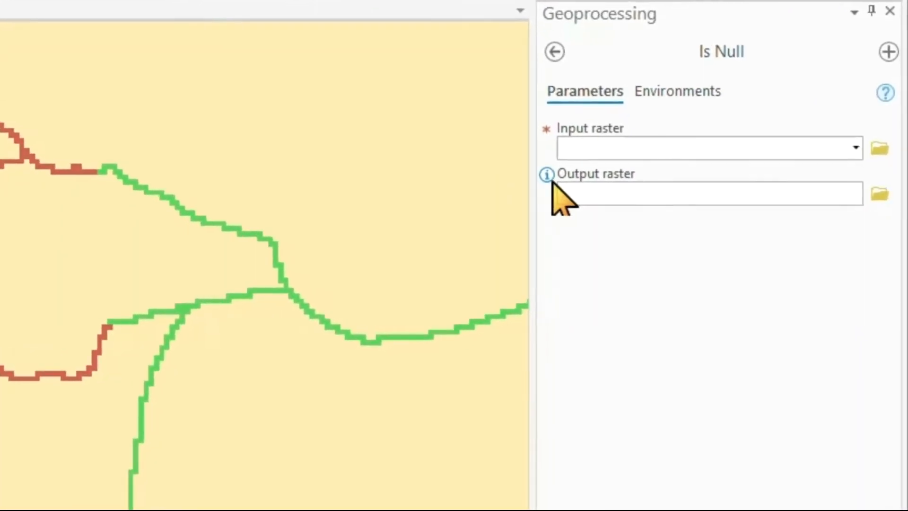
mouse_move(545, 175)
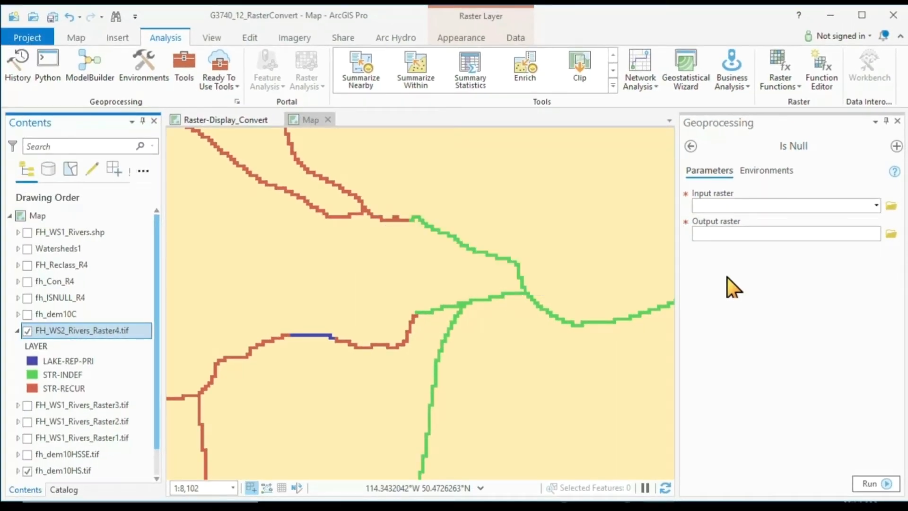
mouse_move(820, 139)
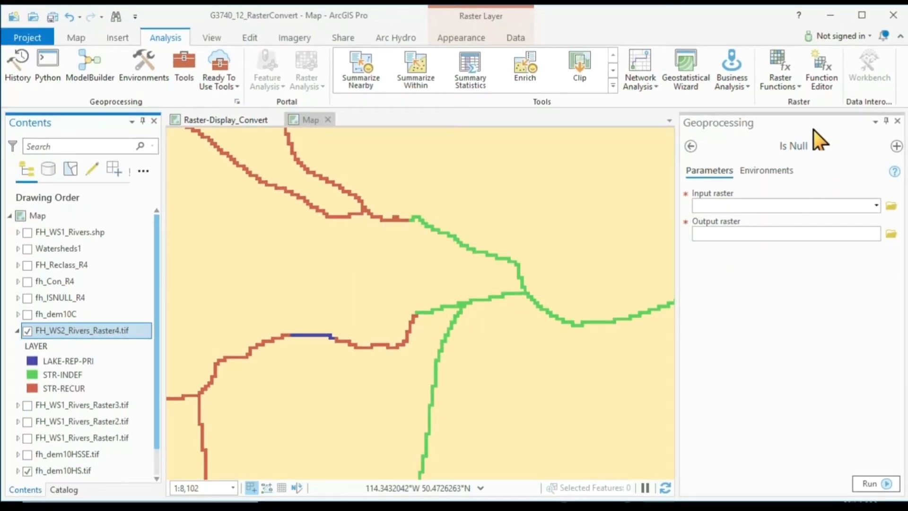
mouse_move(788, 134)
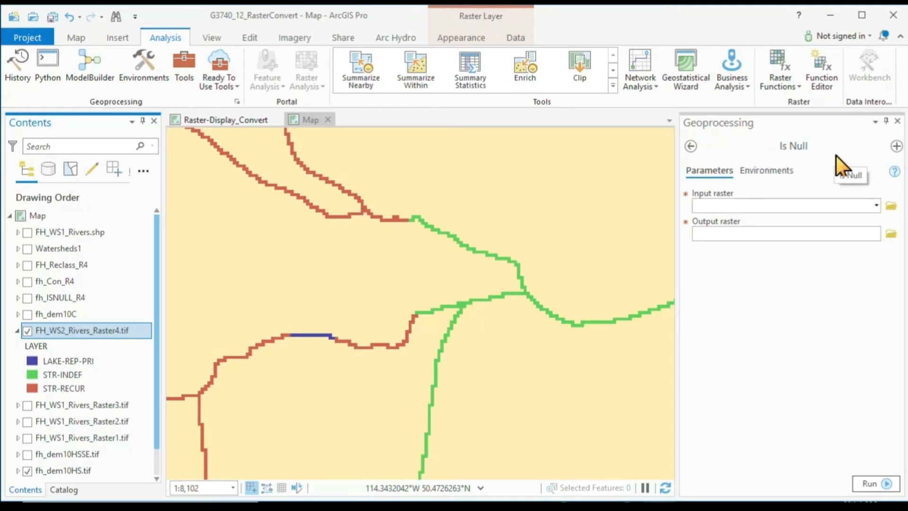
Step: Open Raster Calculator from Spatial Analyst > Map Algebra and scroll its tools to IsNull
left_click(691, 146)
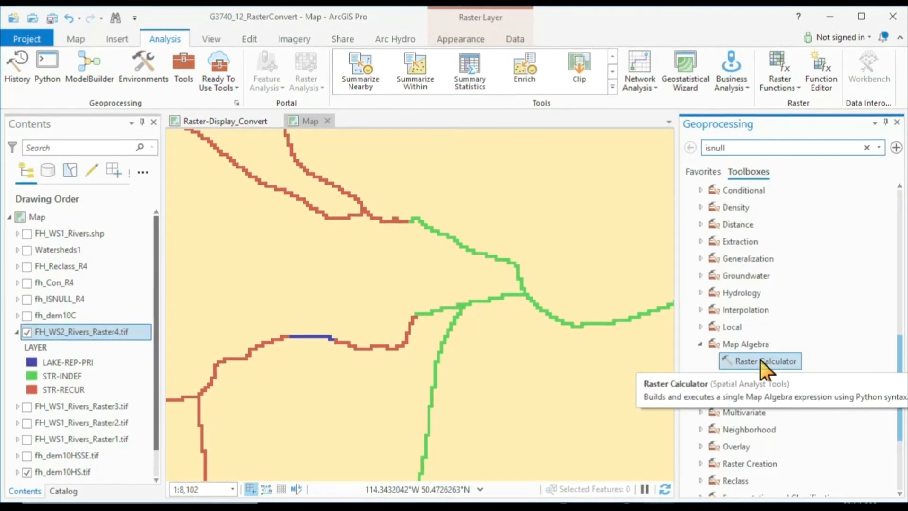
left_click(767, 361)
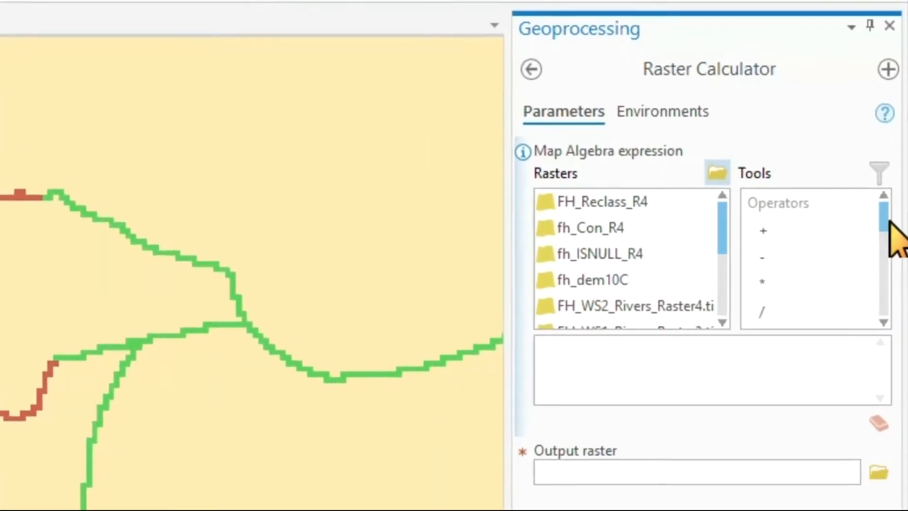
scroll("down", 3)
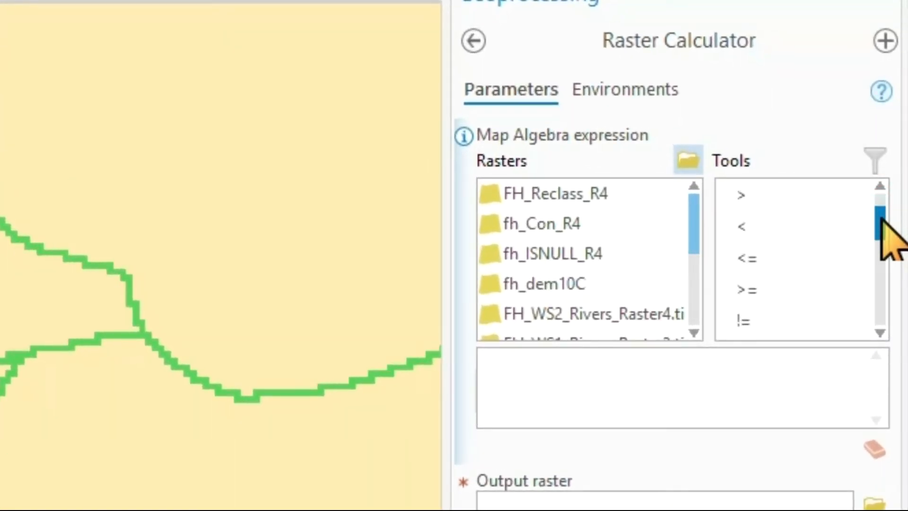
scroll("down", 3)
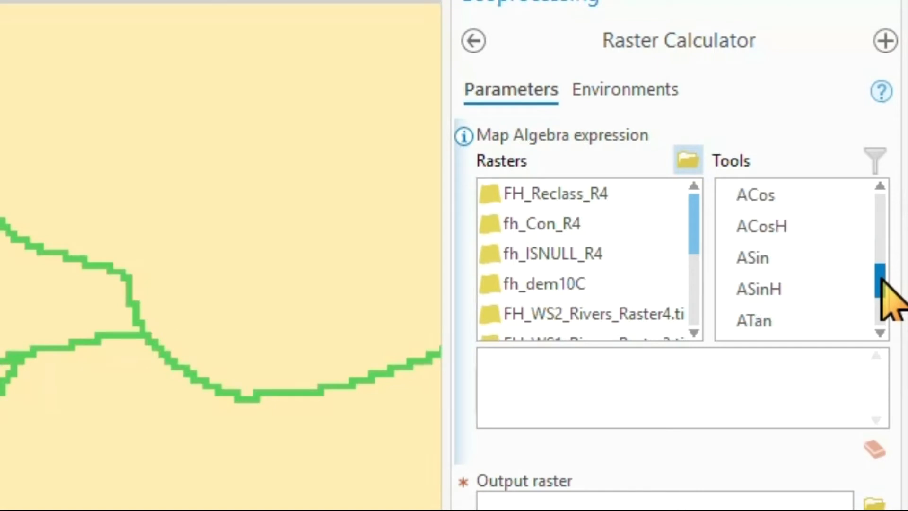
scroll("down", 3)
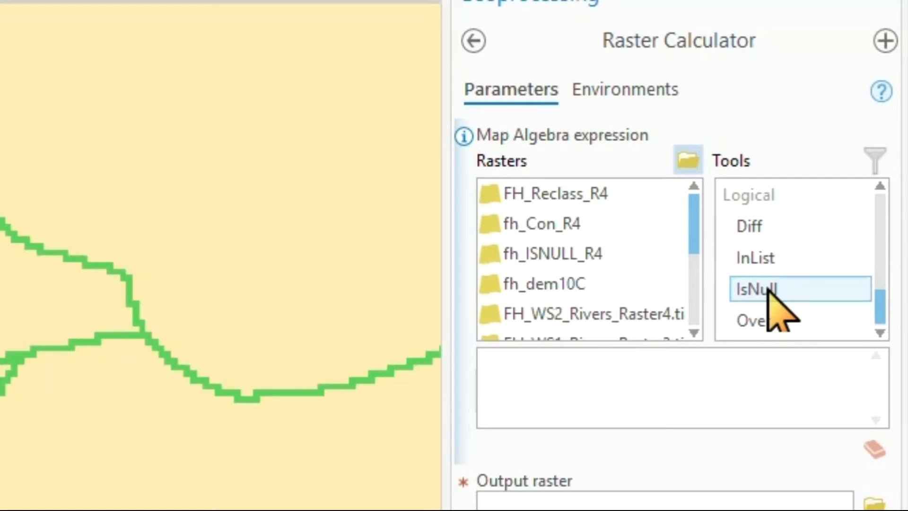
Step: Build the expression IsNull("FH_WS2_Rivers_Raster4.tif") in Raster Calculator
double_click(755, 289)
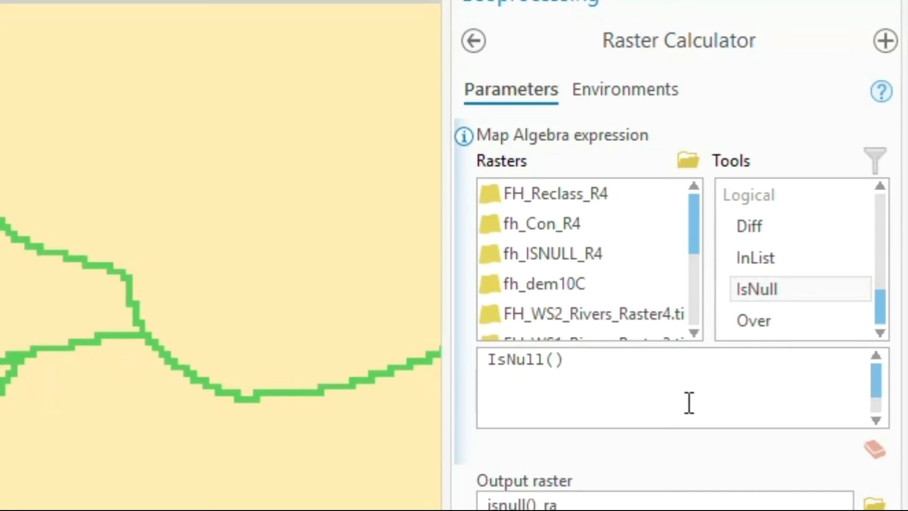
left_click(551, 360)
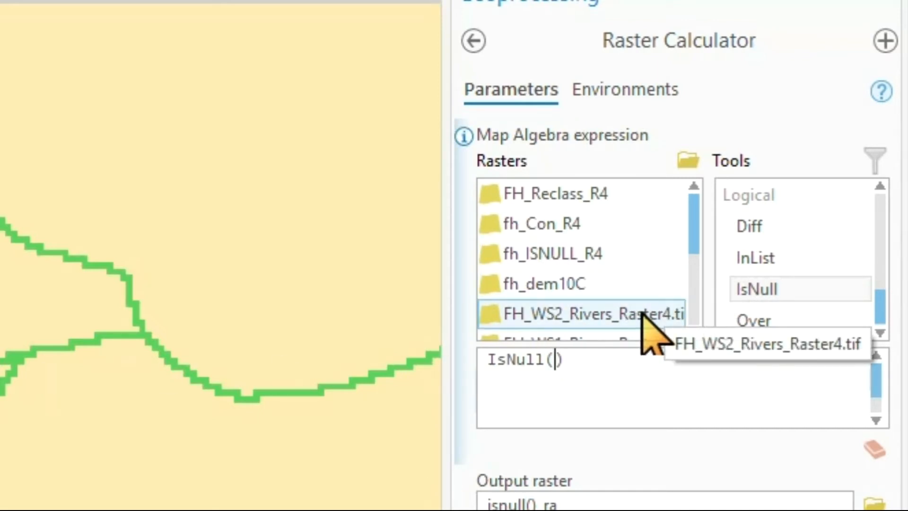
double_click(579, 313)
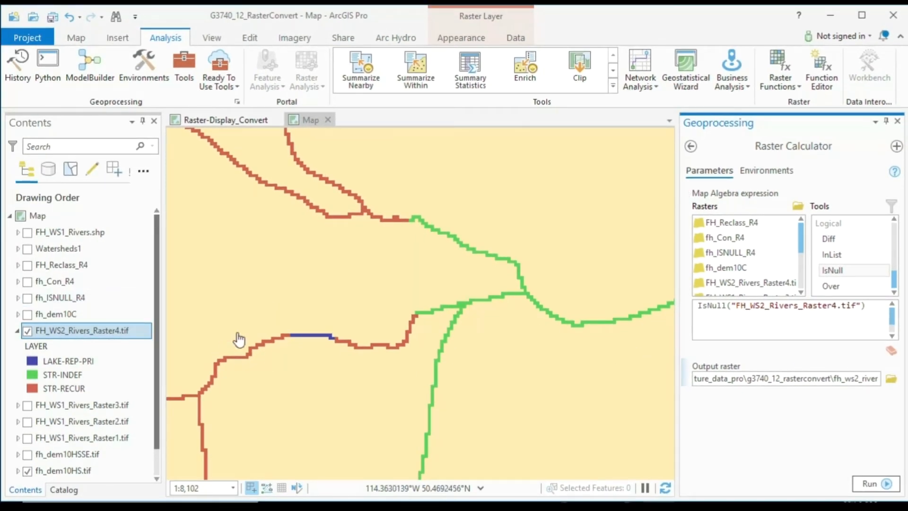
mouse_move(28, 297)
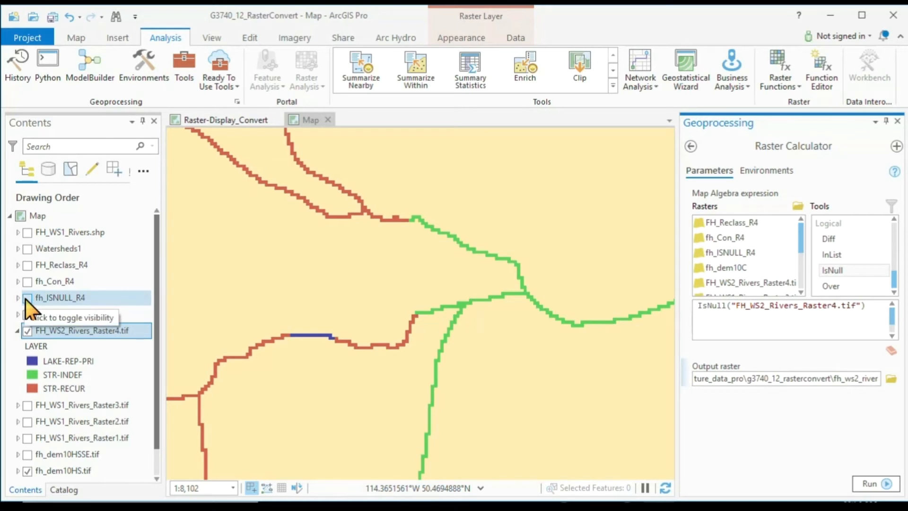
Step: Turn on fh_ISNULL_R4 with its 0/1 legend and hide FH_WS2_Rivers_Raster4.tif
left_click(27, 298)
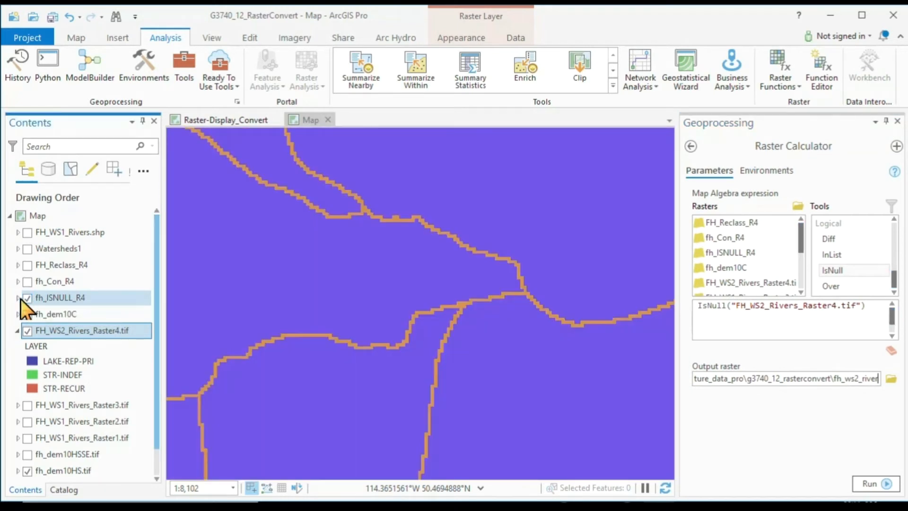
left_click(18, 297)
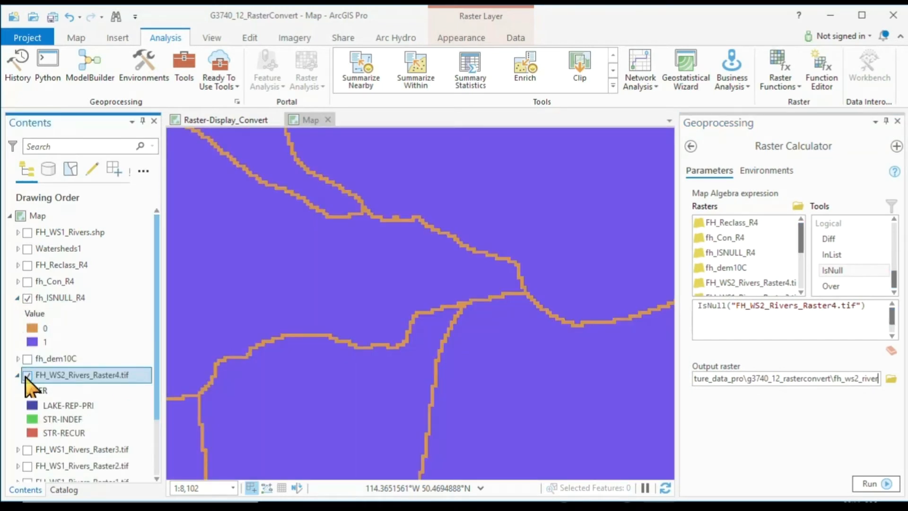
left_click(28, 375)
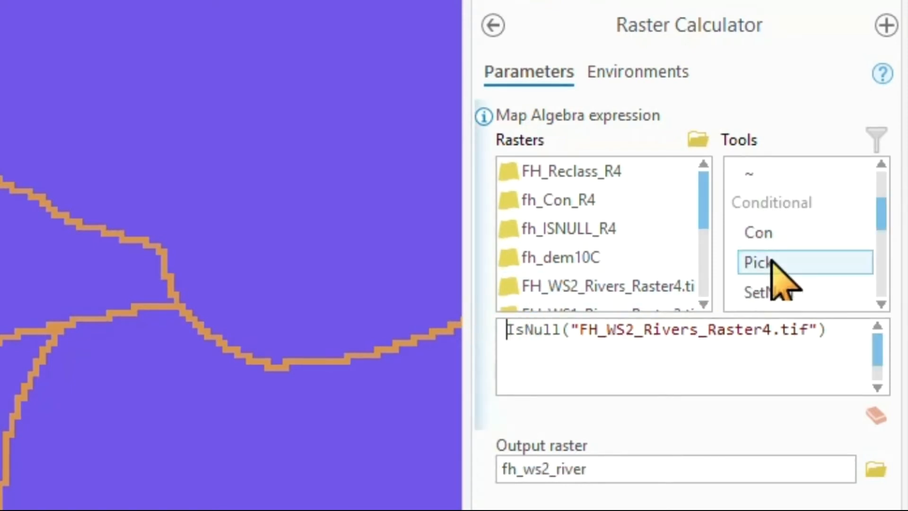
Step: Edit the expression to Con(IsNull("FH_WS2_Rivers_Raster4.tif"),0,"FH_WS2_Rivers_Raster4.tif")
double_click(757, 232)
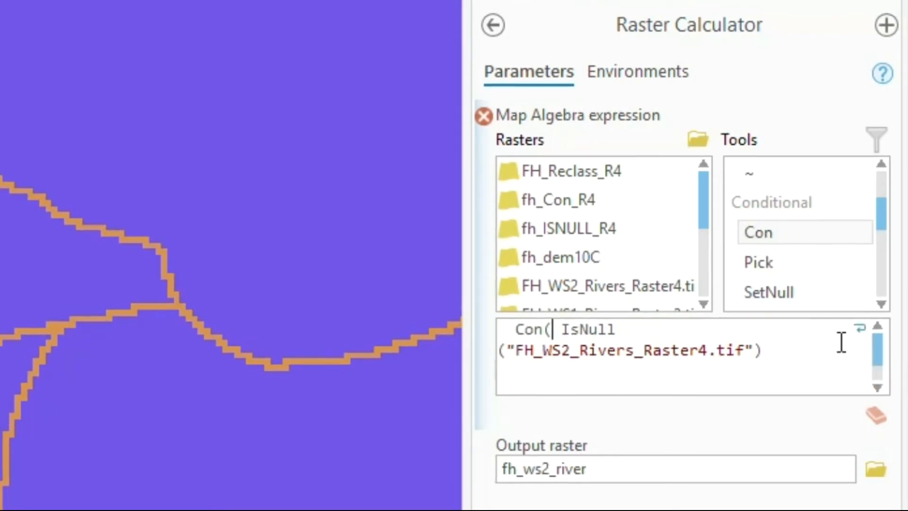
key("Backspace")
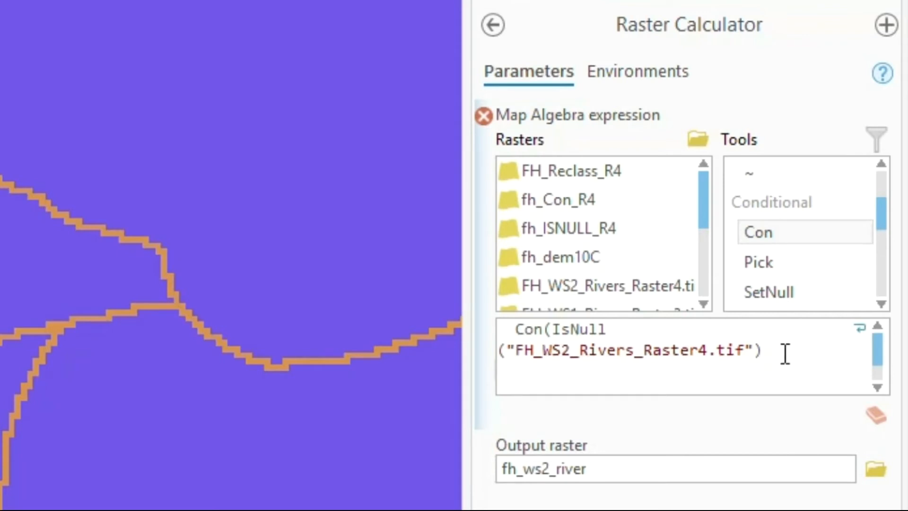
key("Backspace")
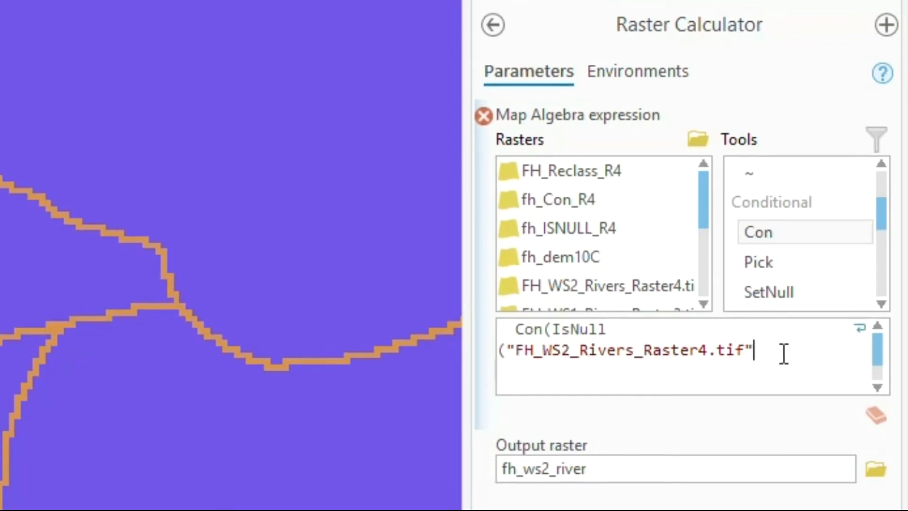
type(",")
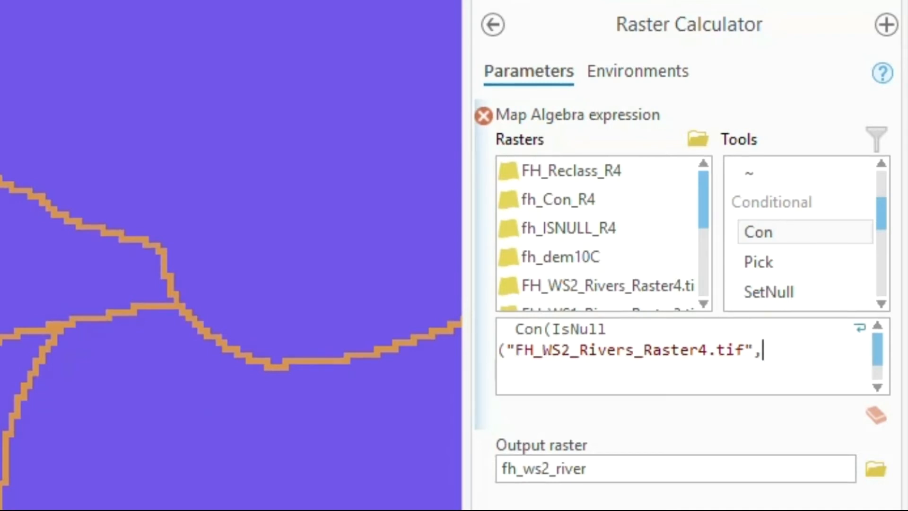
mouse_move(243, 333)
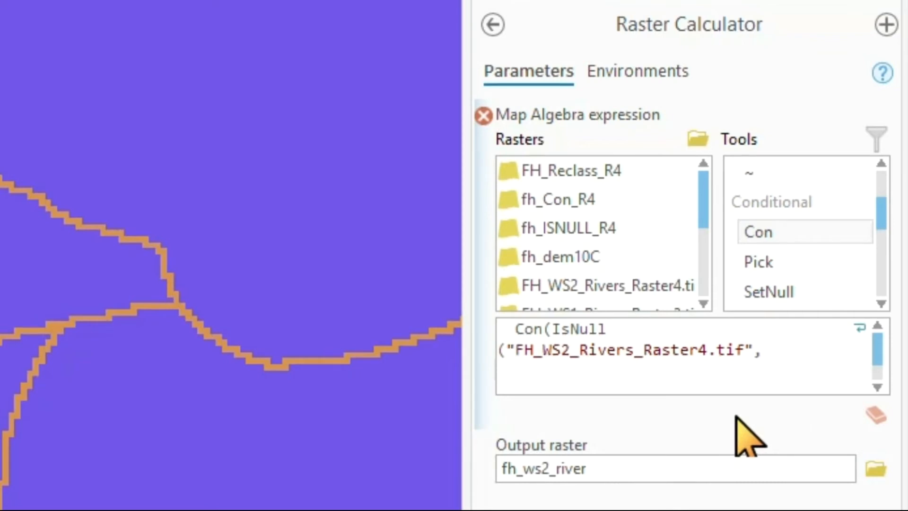
type("0,")
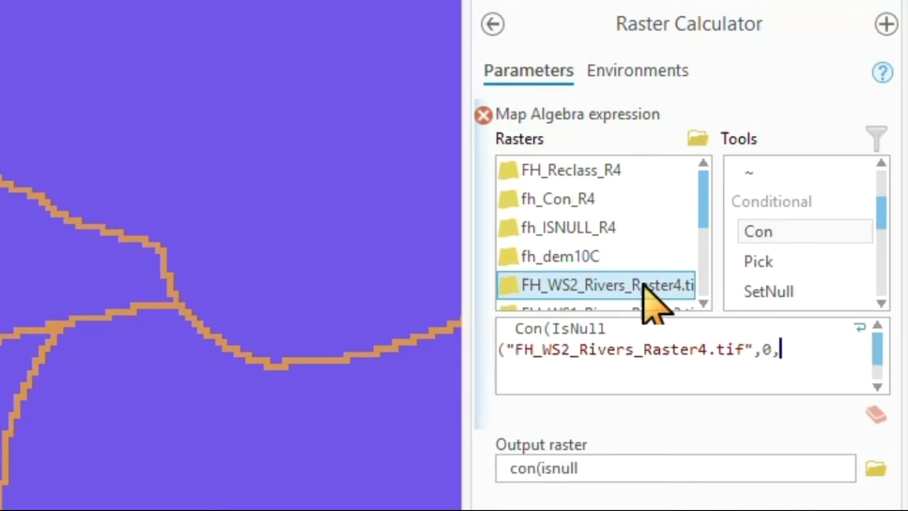
double_click(595, 284)
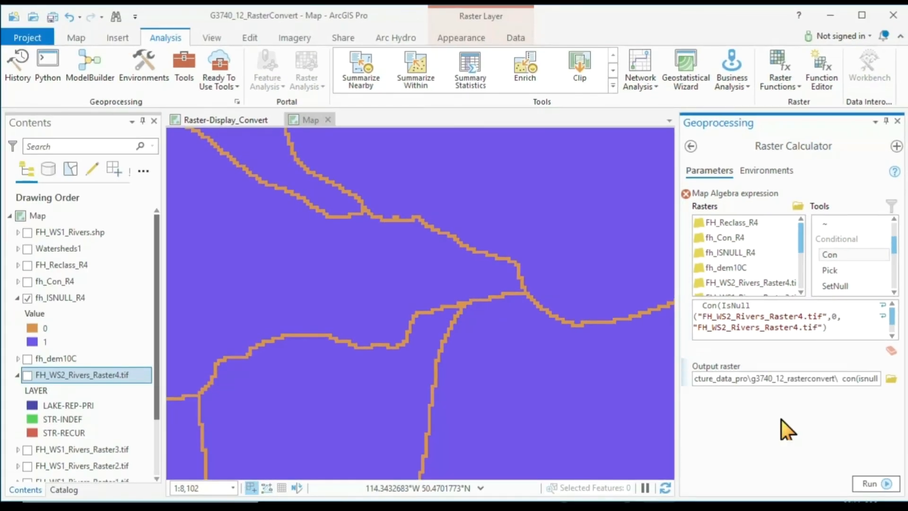
Step: Trim the stray output name and display fh_Con_R4, with background 0 and streams 1–3
key("backspace")
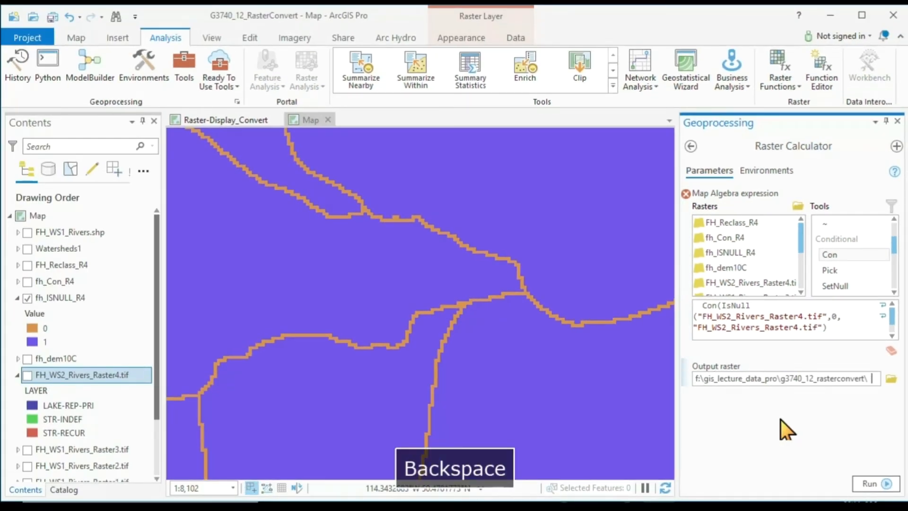
key("Backspace")
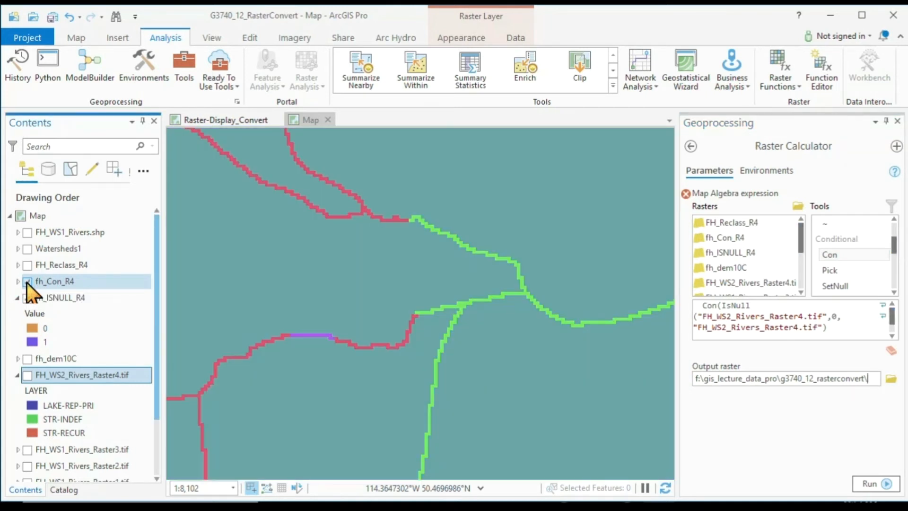
left_click(27, 282)
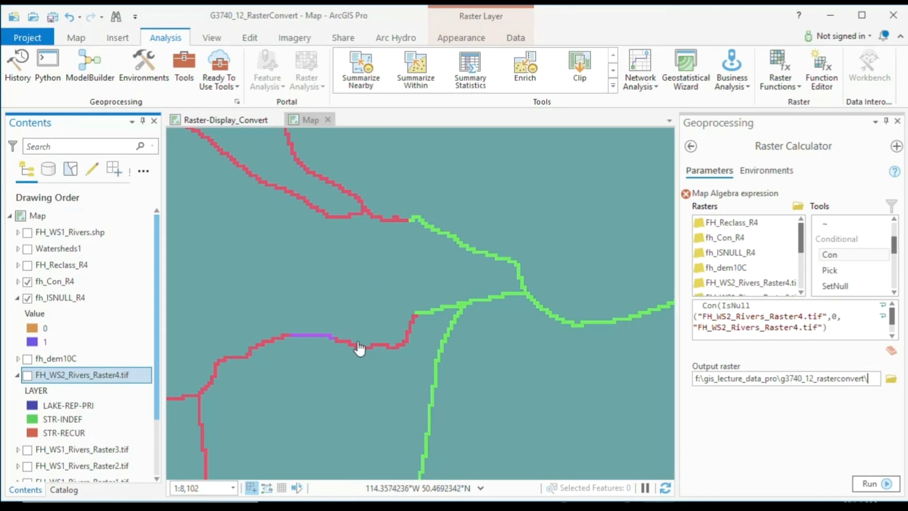
mouse_move(23, 292)
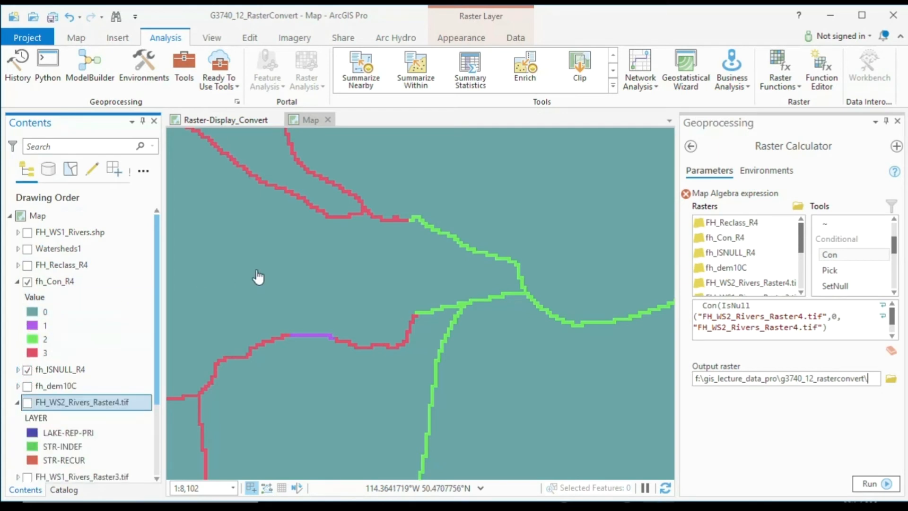
mouse_move(332, 305)
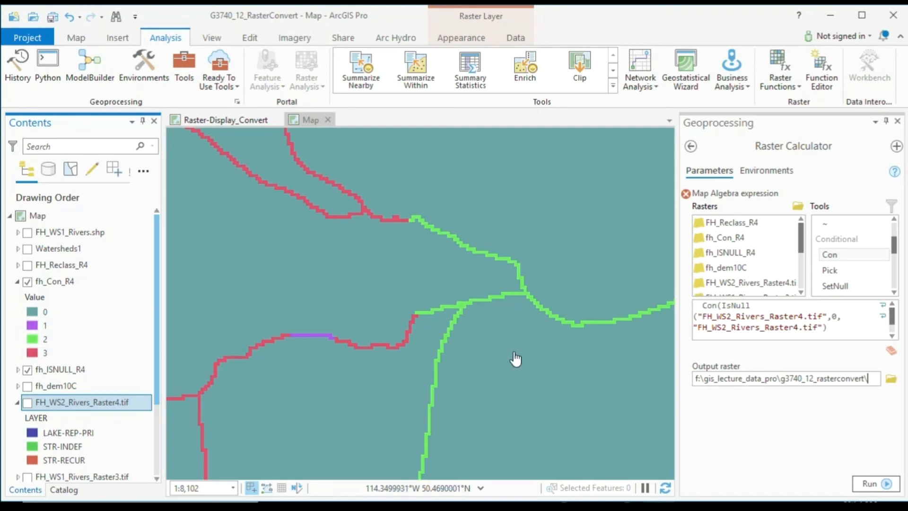
left_click(843, 323)
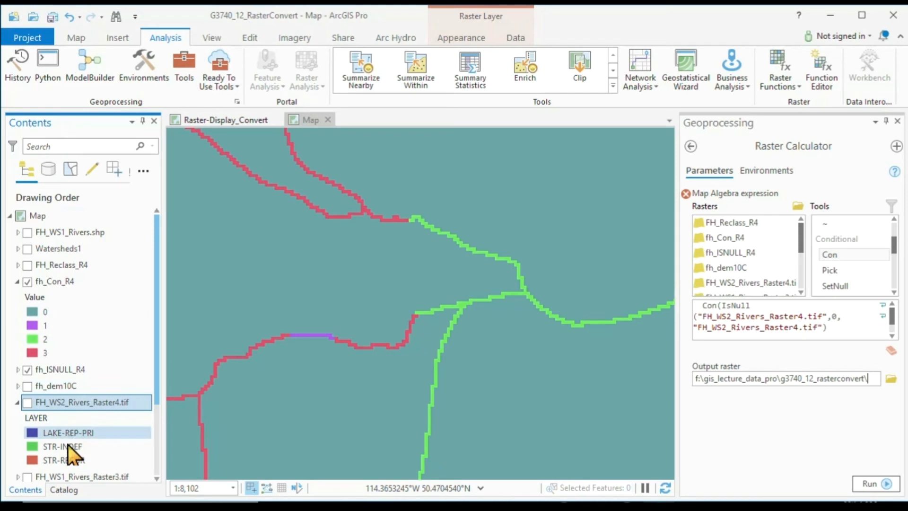
left_click(63, 460)
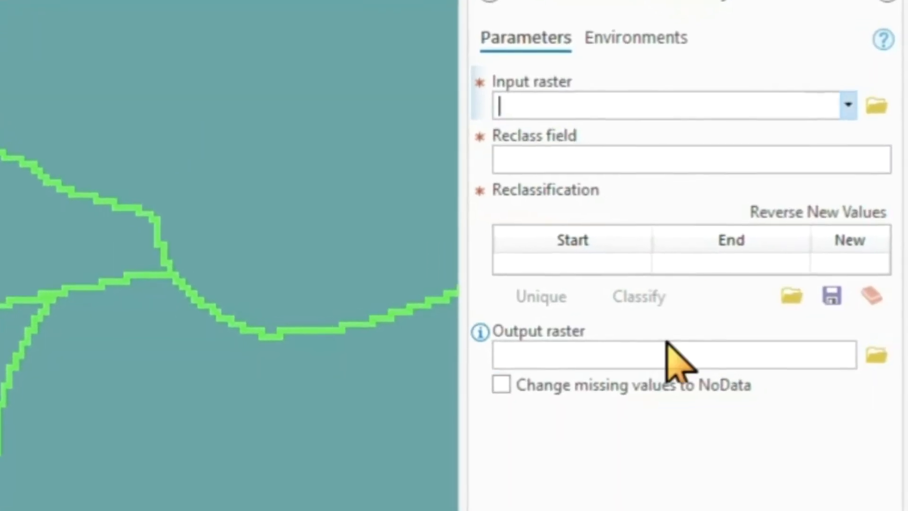
Step: Reclassify FH_WS2_Rivers_Raster4.tif by unique values, keeping 1–3 and mapping NODATA to 0
left_click(848, 105)
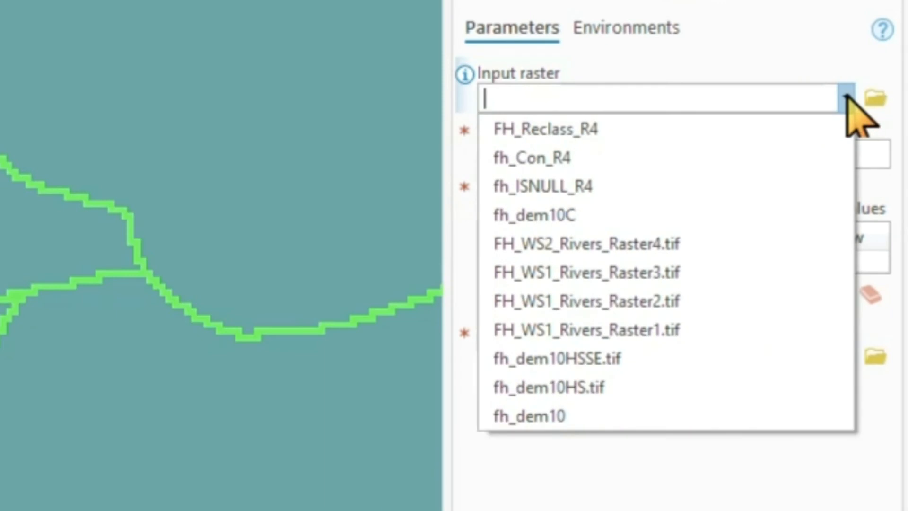
mouse_move(581, 243)
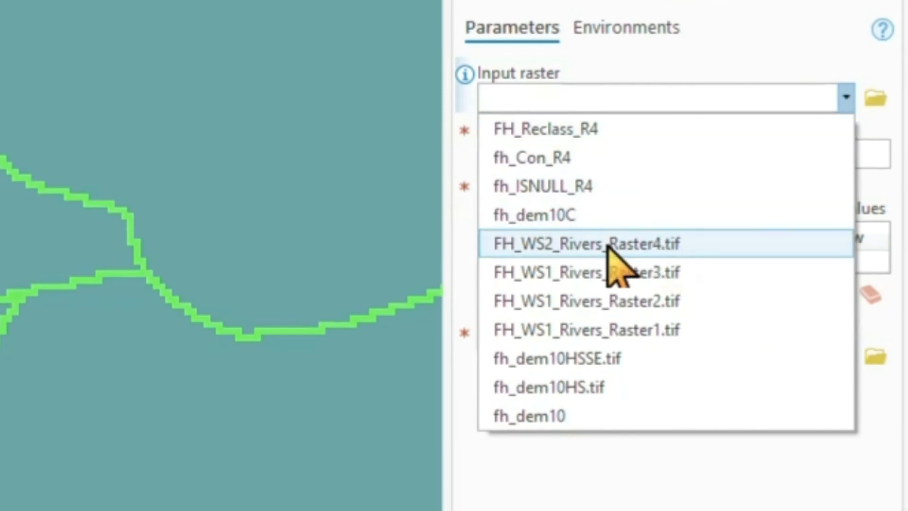
left_click(586, 244)
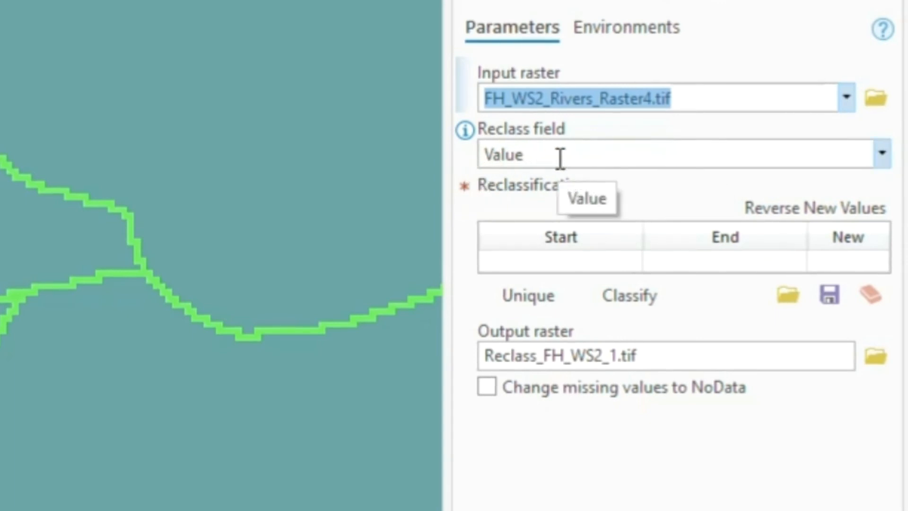
mouse_move(526, 295)
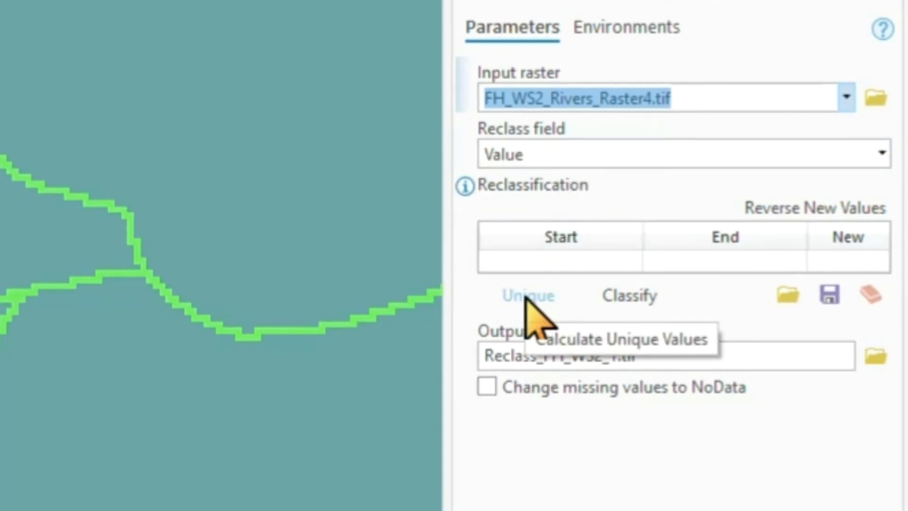
left_click(527, 295)
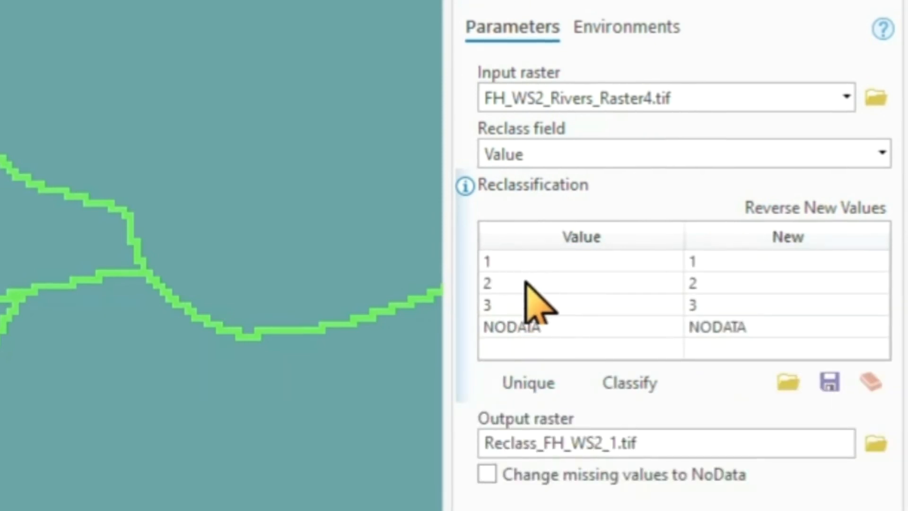
mouse_move(568, 341)
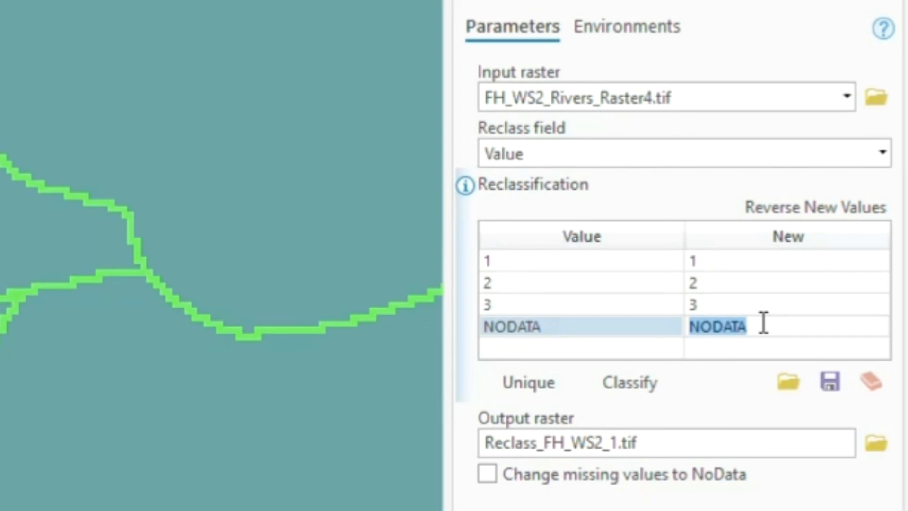
type("0")
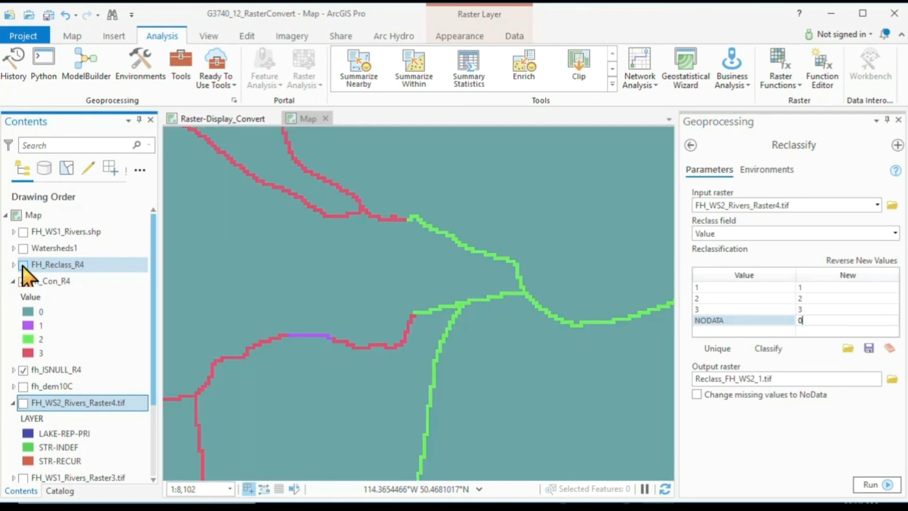
Step: Turn on FH_Reclass_R4 and expand its legend showing background 0 and streams 1–3
left_click(23, 265)
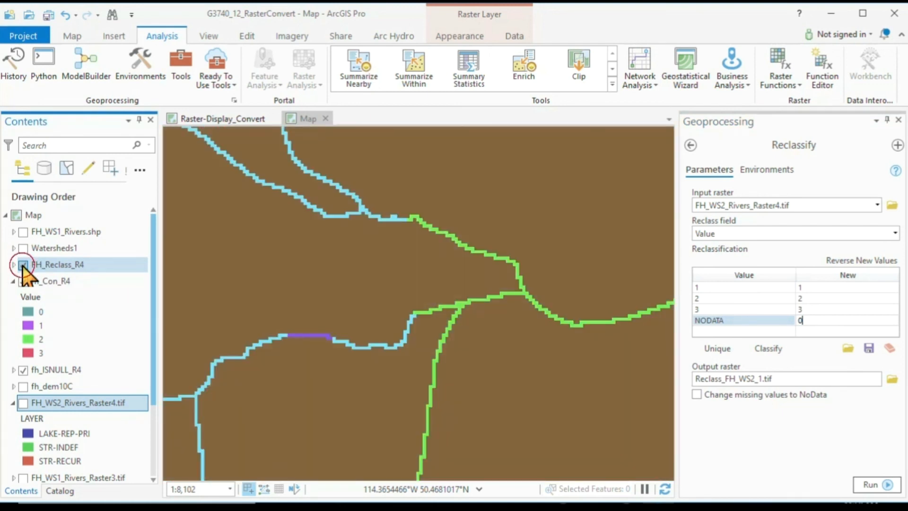
left_click(23, 265)
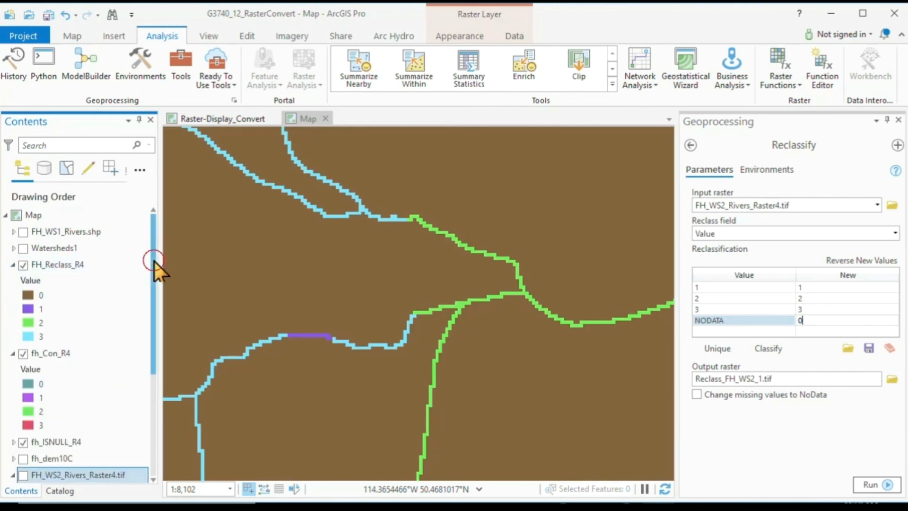
scroll("down", 3)
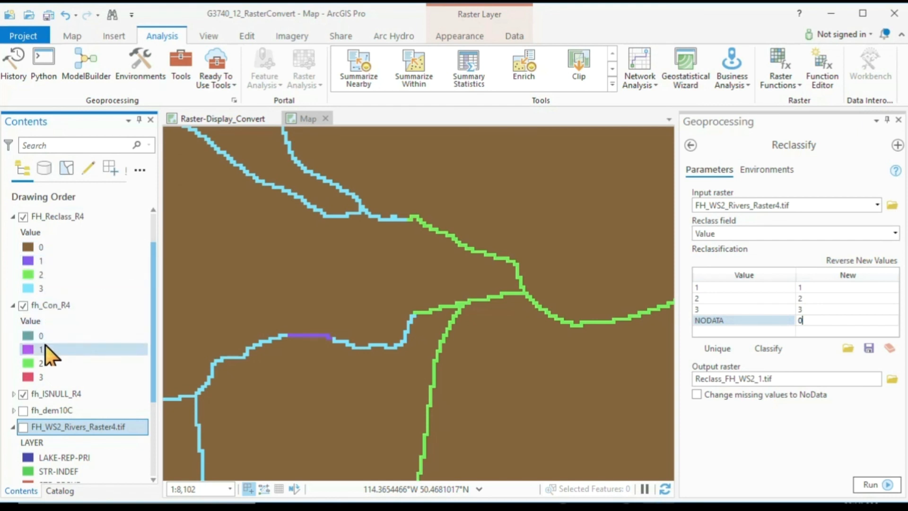
mouse_move(259, 319)
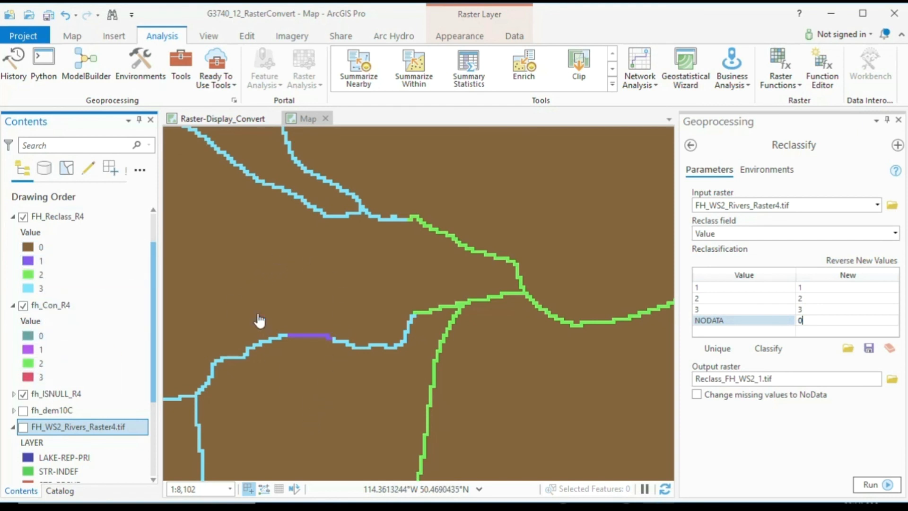